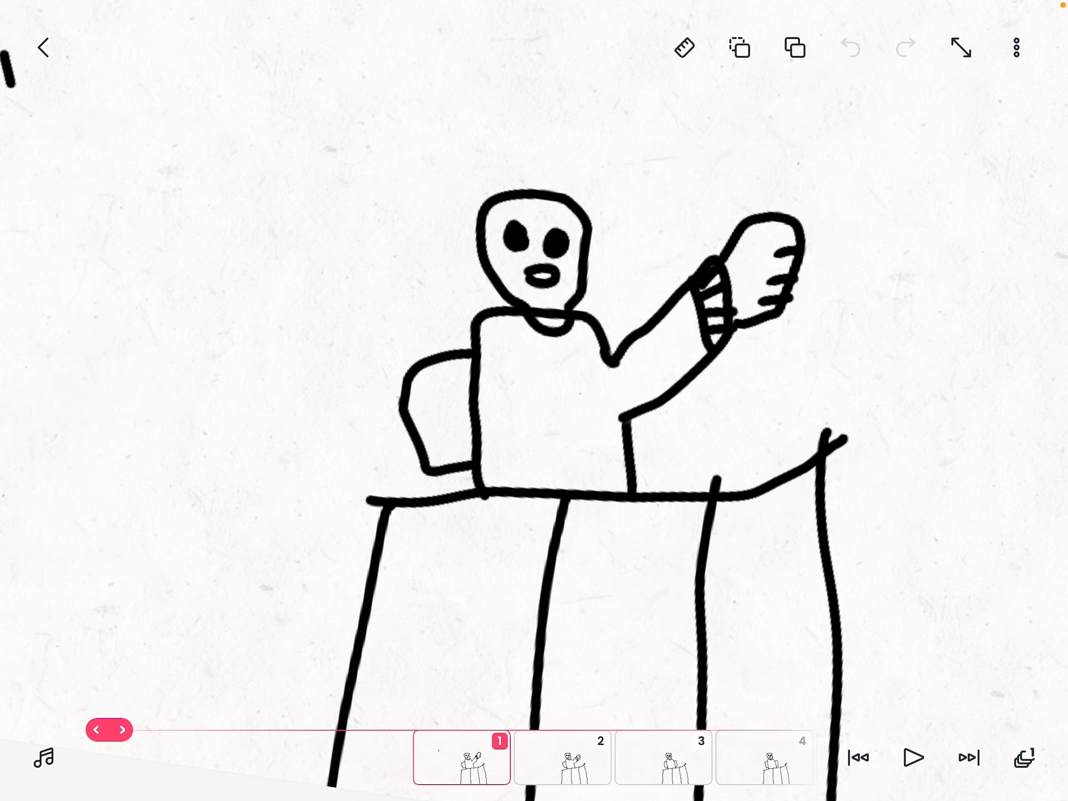
Open frame 2 to redraw the figure's raised arm slightly lower.
{"action": "left_click", "coordinate": [915, 758]}
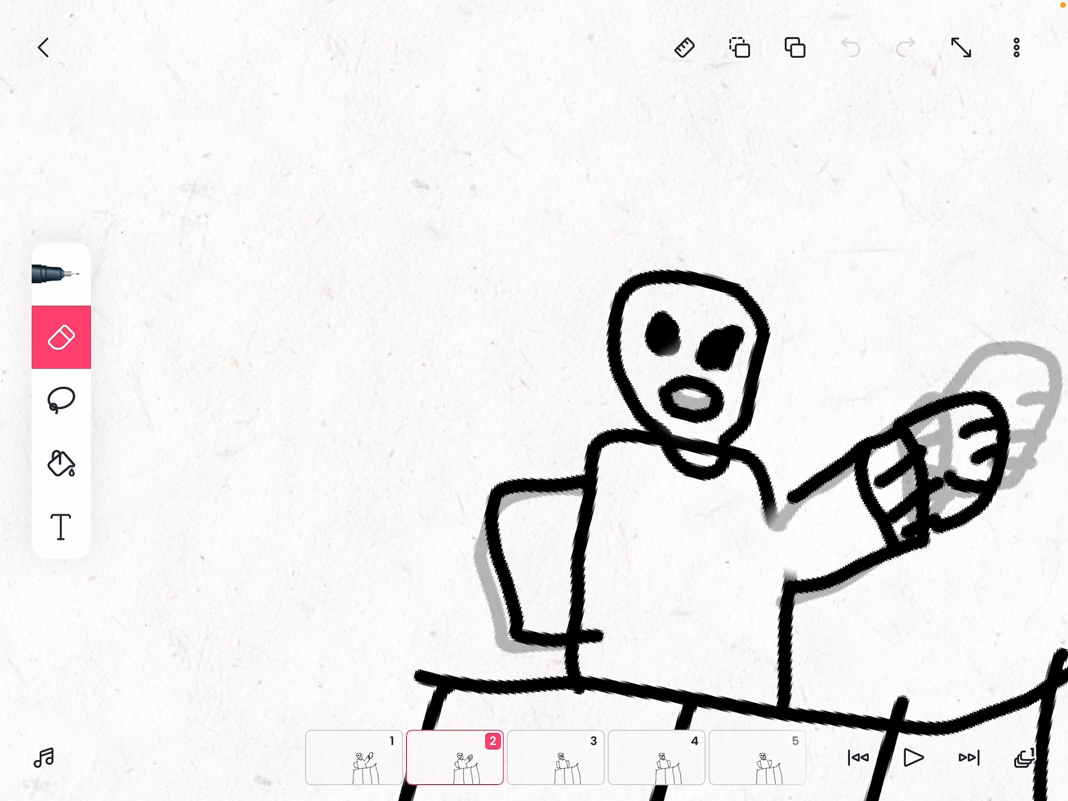
Open frame 3 to redraw the arm hanging at the figure's side.
{"action": "left_click", "coordinate": [452, 756]}
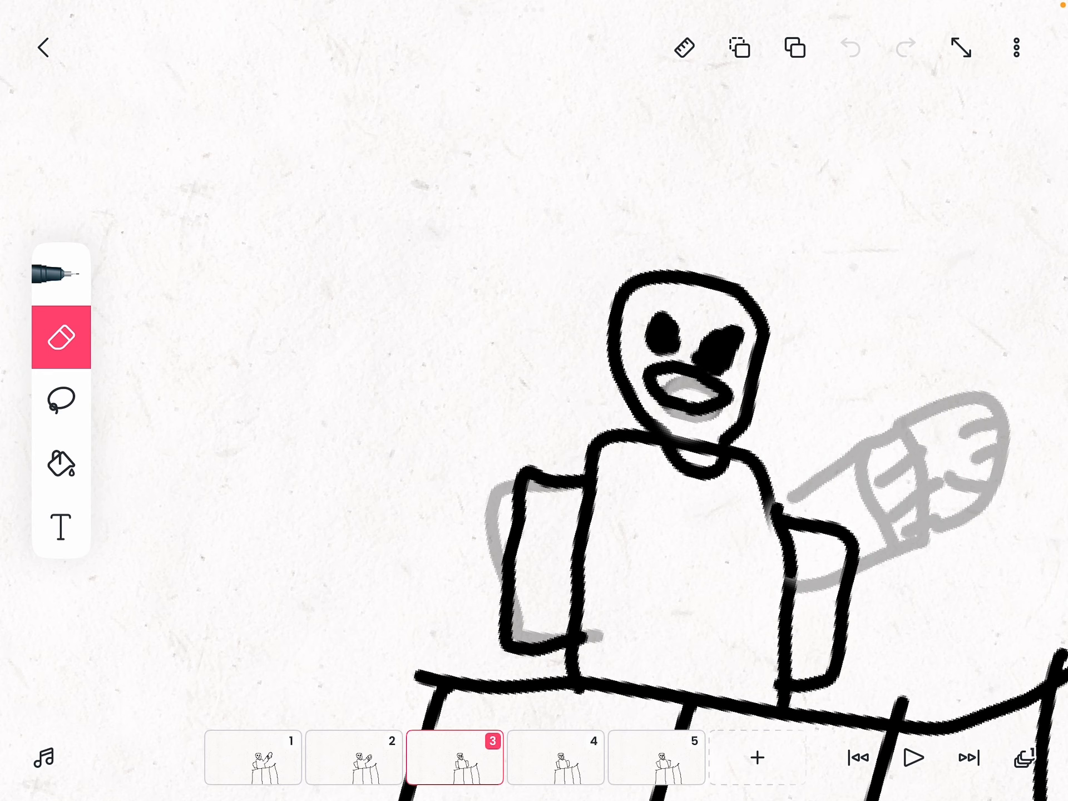
Open frame 4, showing both arms lowered and a small O mouth.
{"action": "left_click", "coordinate": [455, 756]}
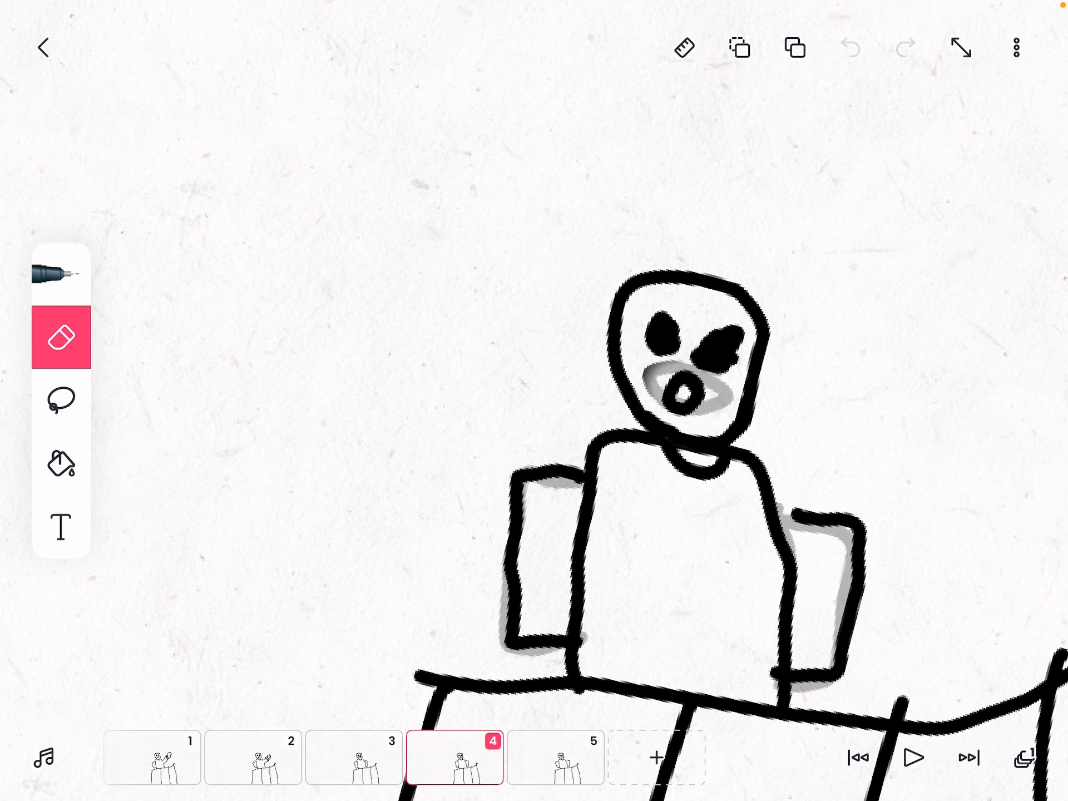